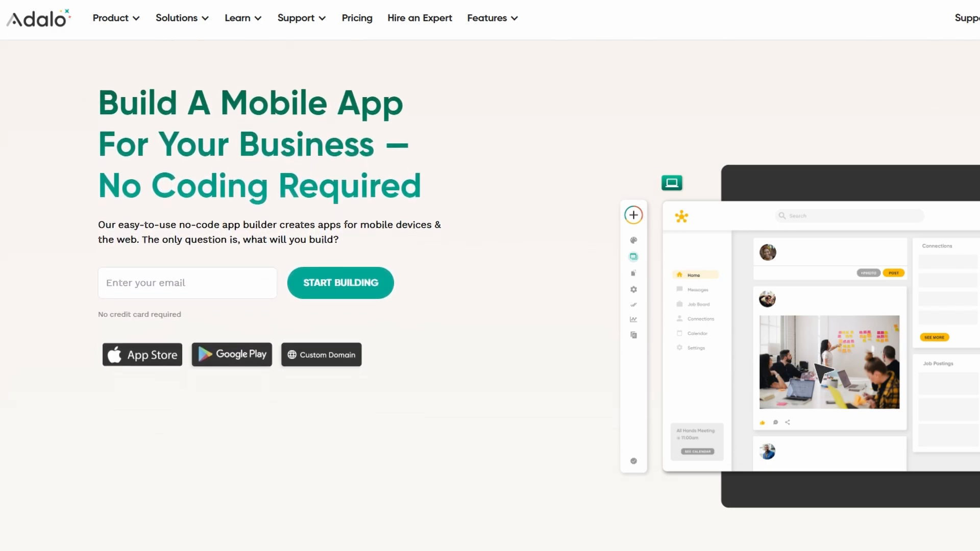
# Scroll through and browse the Adalo website's pages.
pyautogui.scroll(-3)
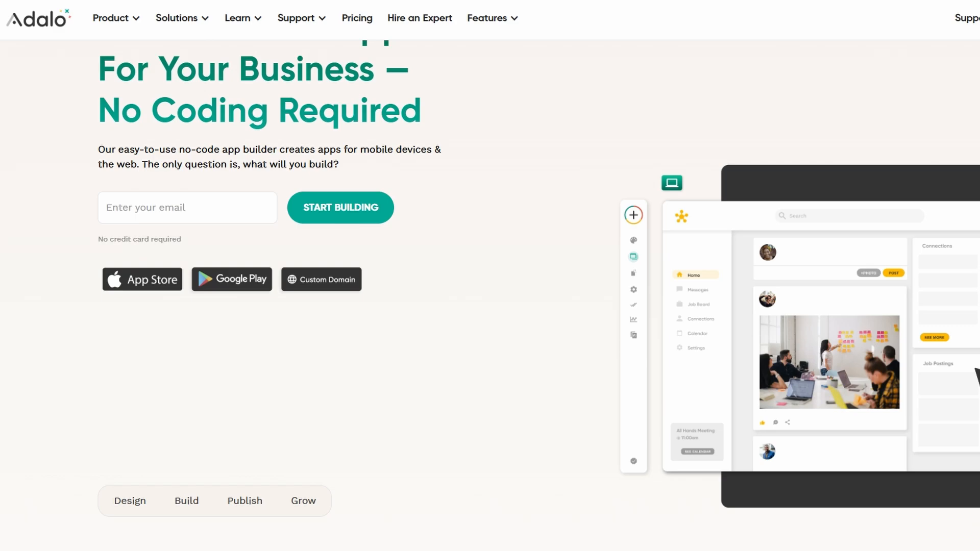
pyautogui.scroll(-3)
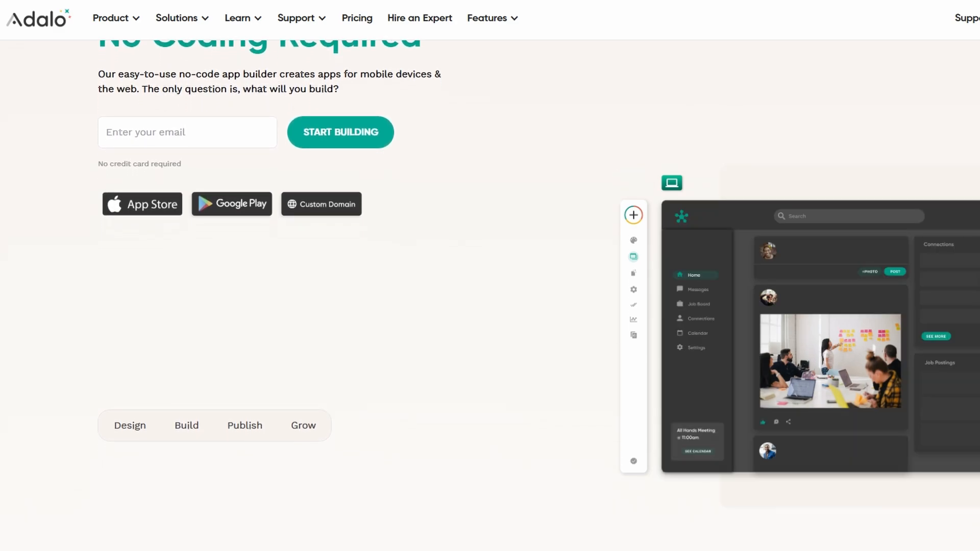
pyautogui.scroll(-3)
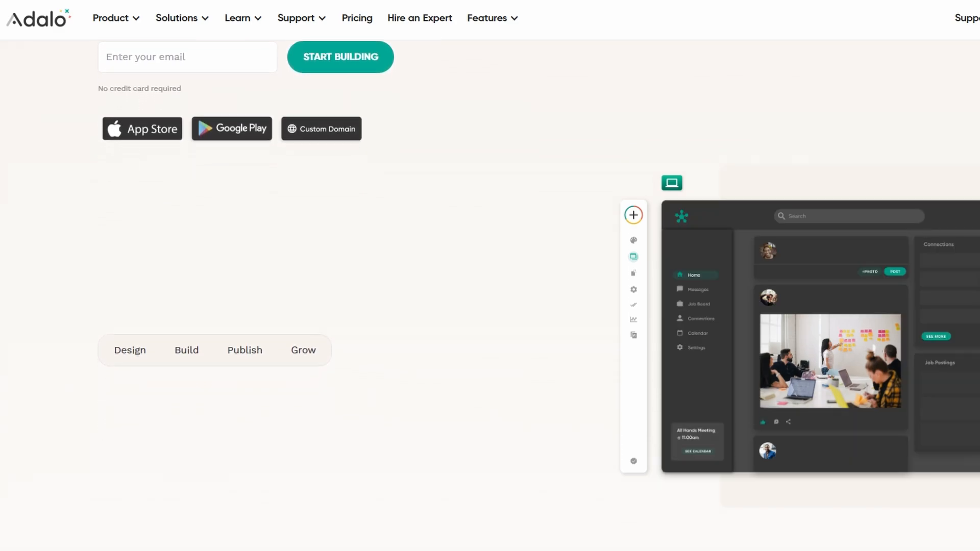
pyautogui.scroll(-3)
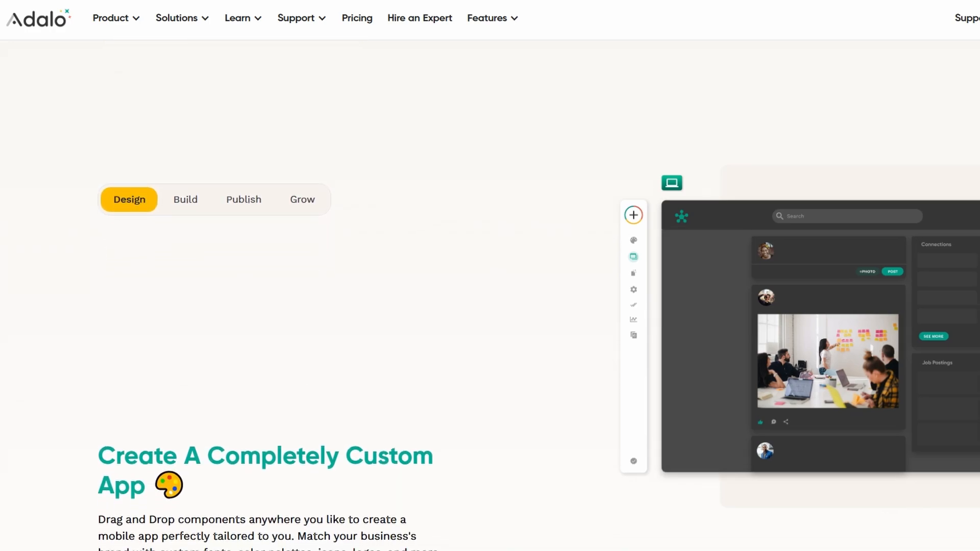
pyautogui.scroll(-3)
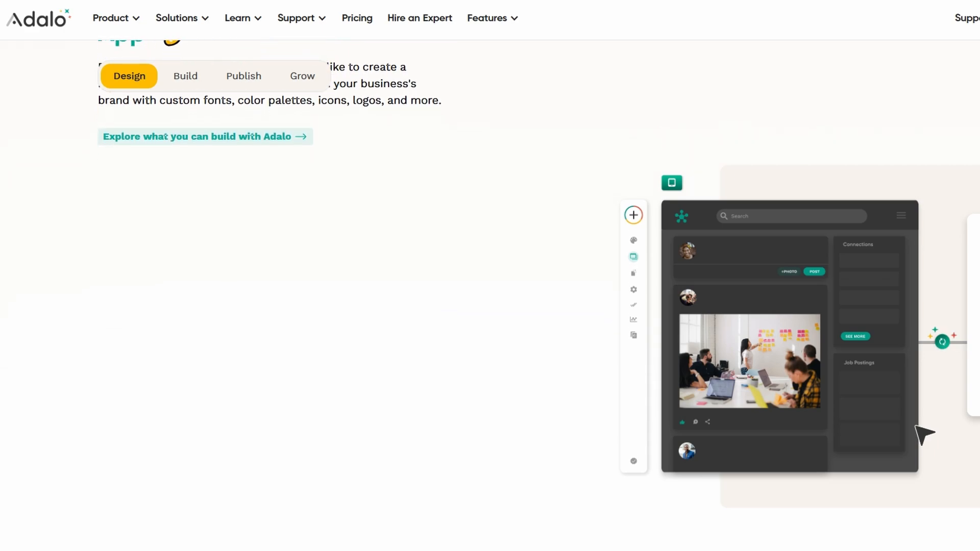
pyautogui.click(186, 76)
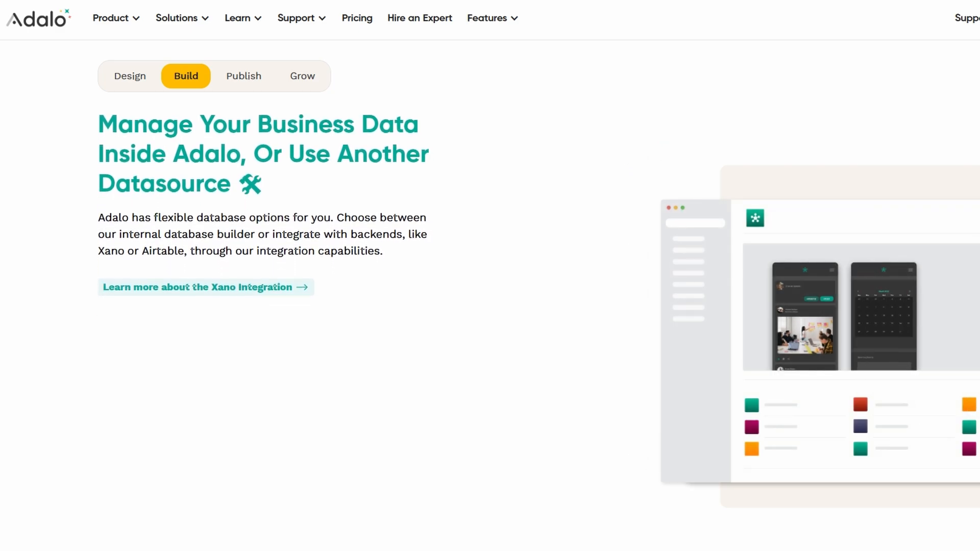
pyautogui.scroll(-3)
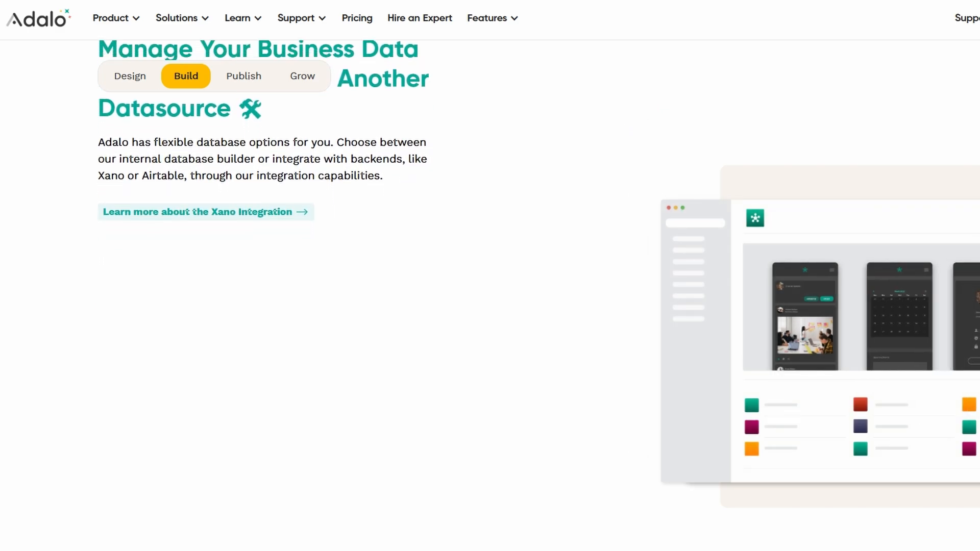
pyautogui.scroll(-3)
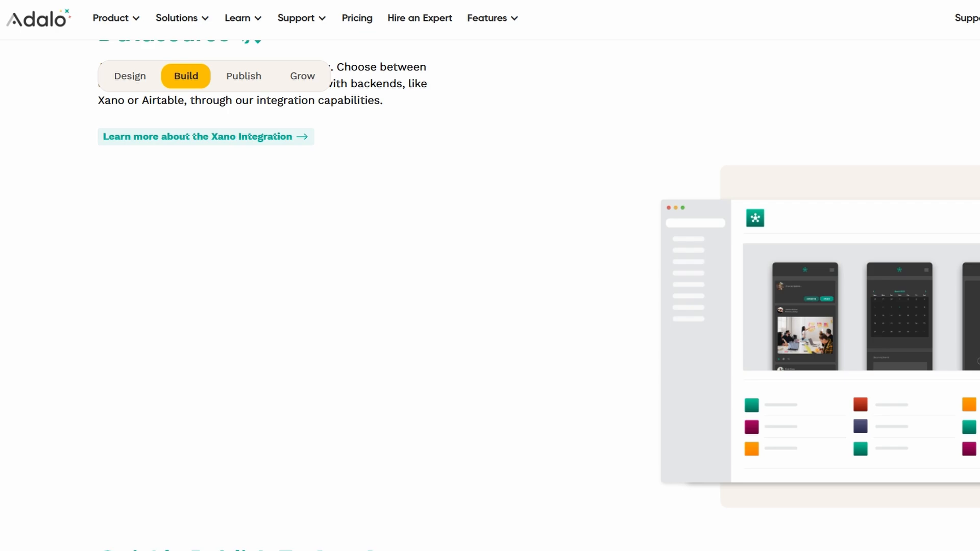
pyautogui.click(244, 76)
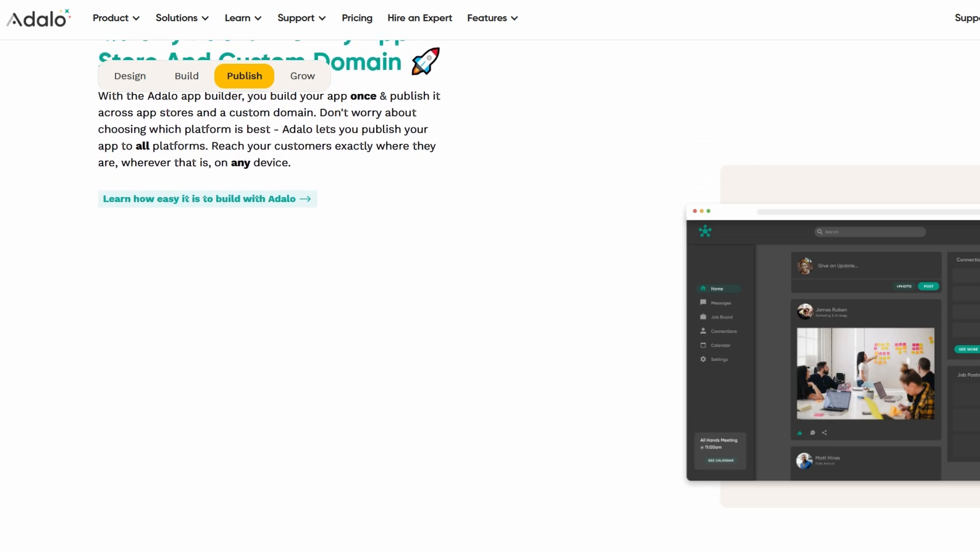
pyautogui.scroll(-3)
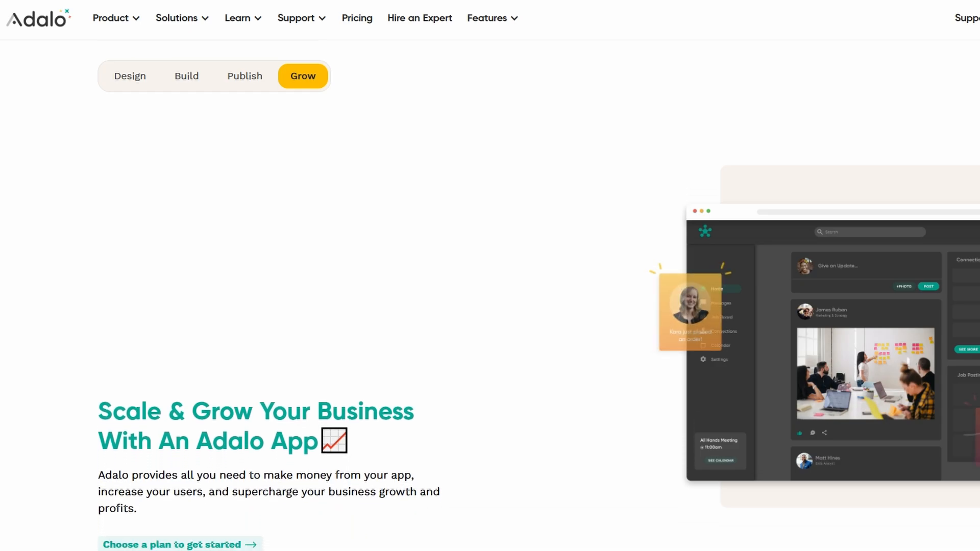
pyautogui.click(186, 75)
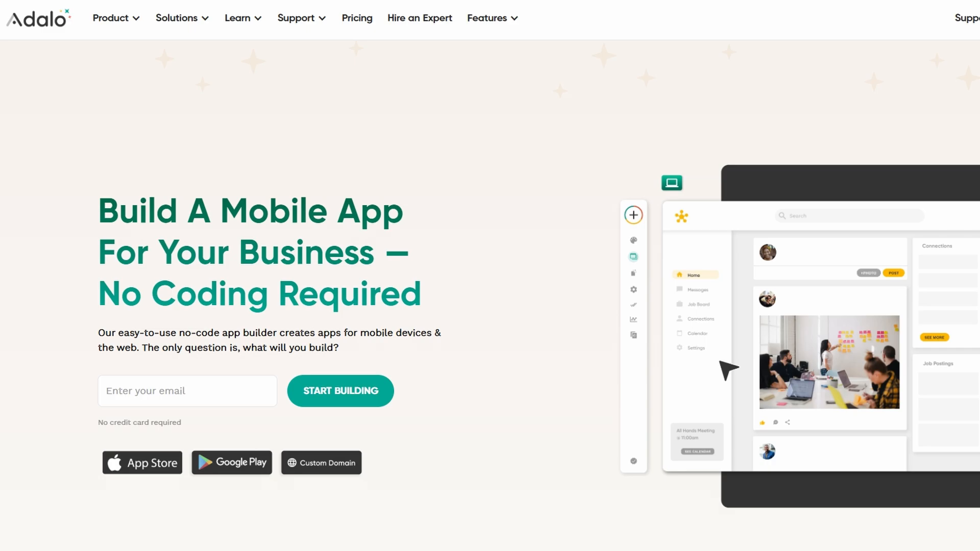
# Open the free sign-up form and click through its fields, triggering required-field warnings.
pyautogui.click(340, 391)
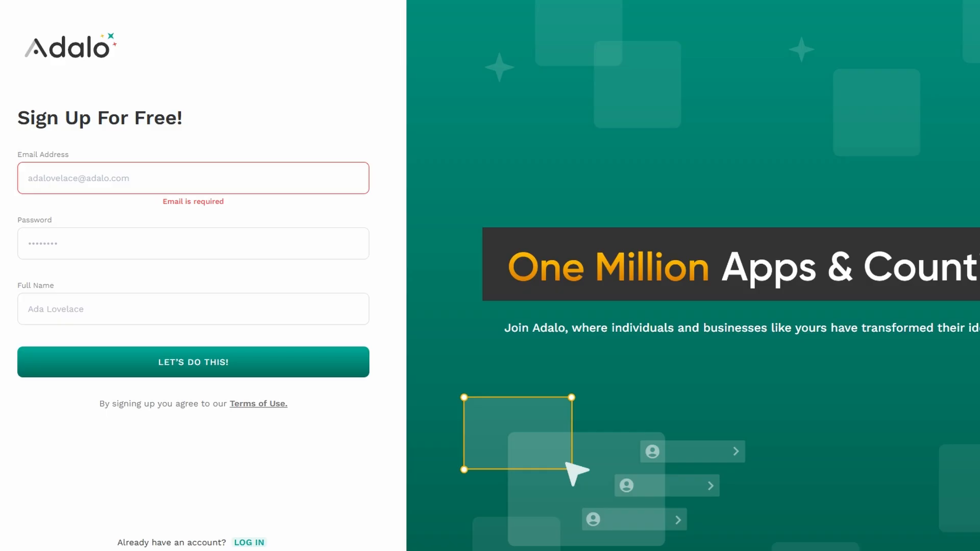
pyautogui.moveTo(106, 117); pyautogui.dragTo(182, 117)
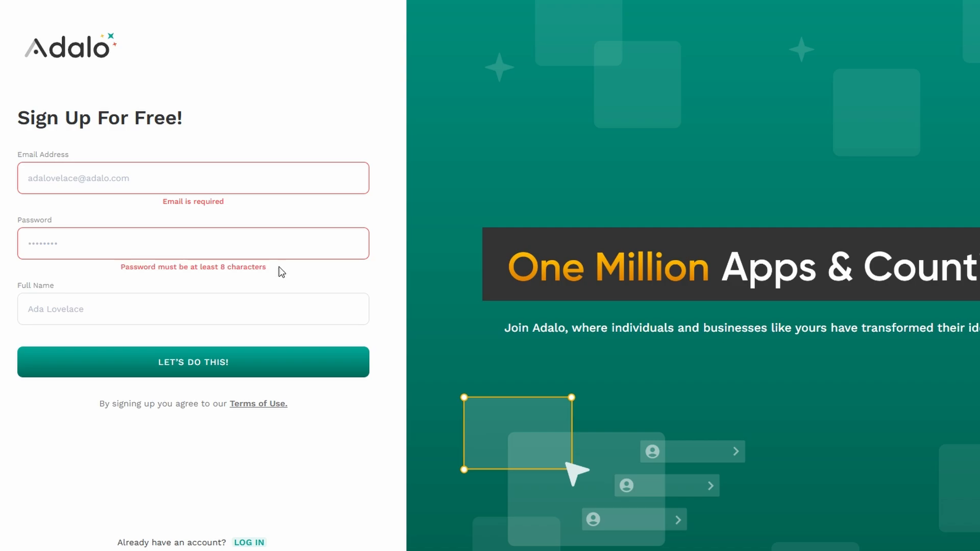
pyautogui.click(193, 309)
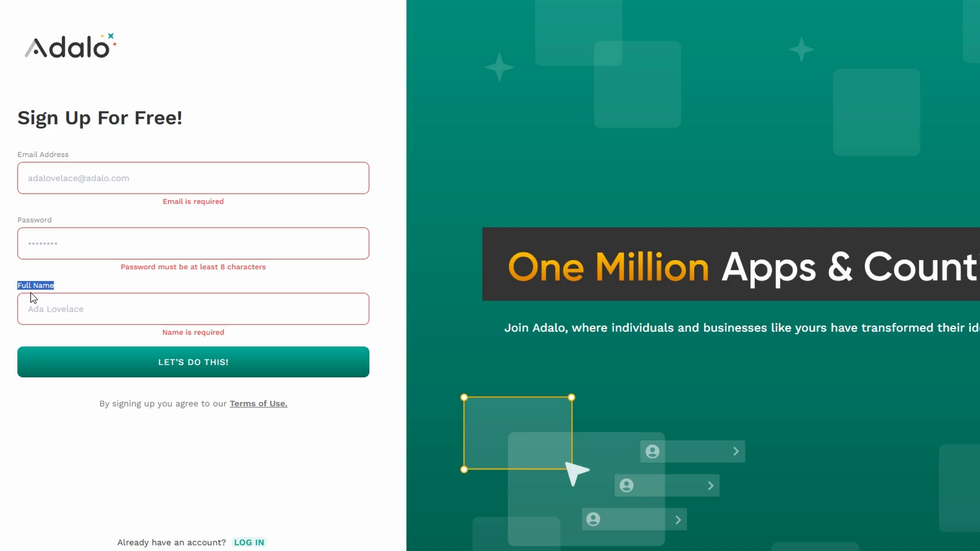
pyautogui.moveTo(283, 294)
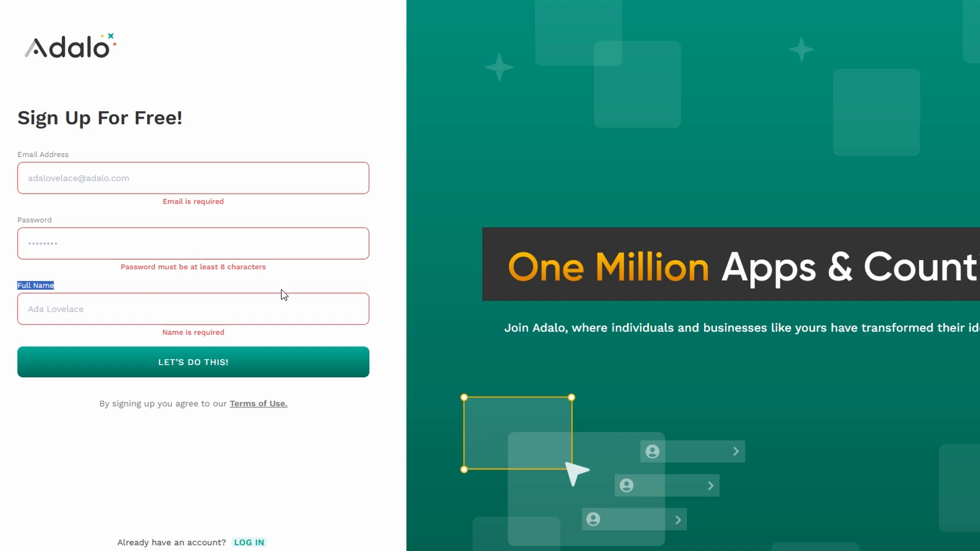
pyautogui.moveTo(326, 318)
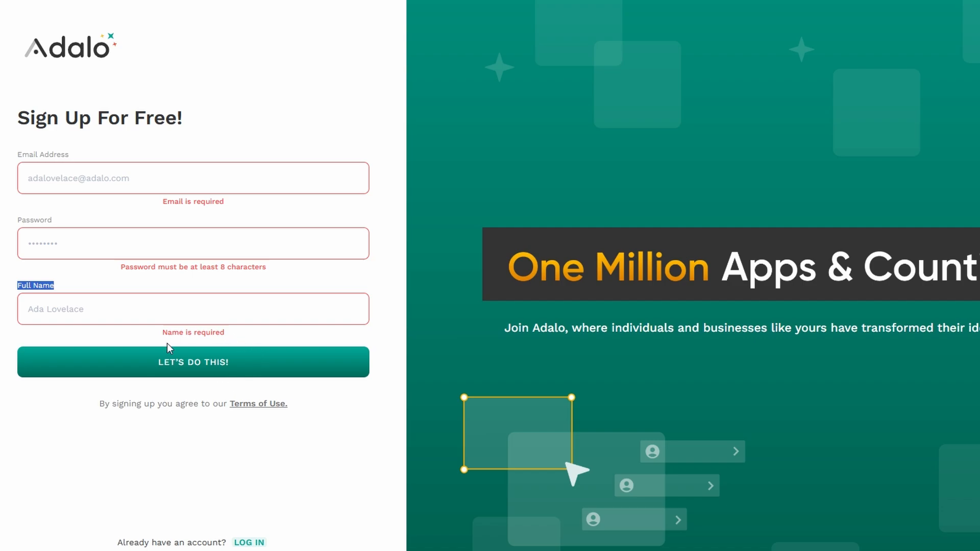
pyautogui.moveTo(404, 281)
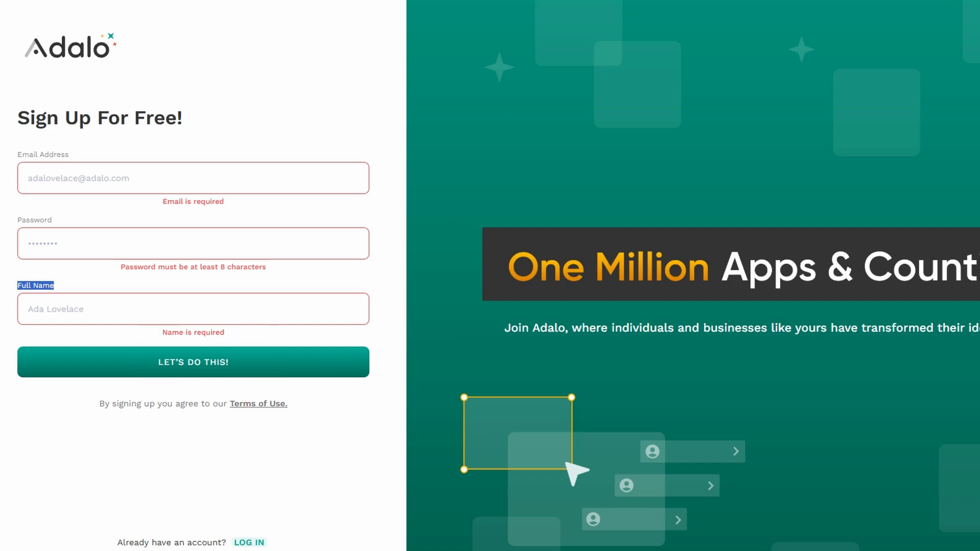
# Submit the sign-up details and start the app-type onboarding question.
pyautogui.click(192, 362)
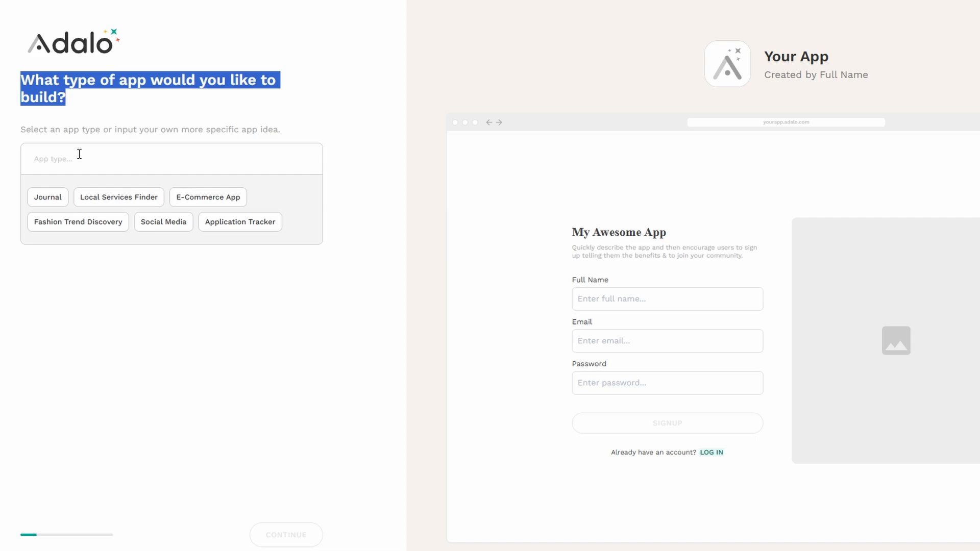
pyautogui.click(48, 198)
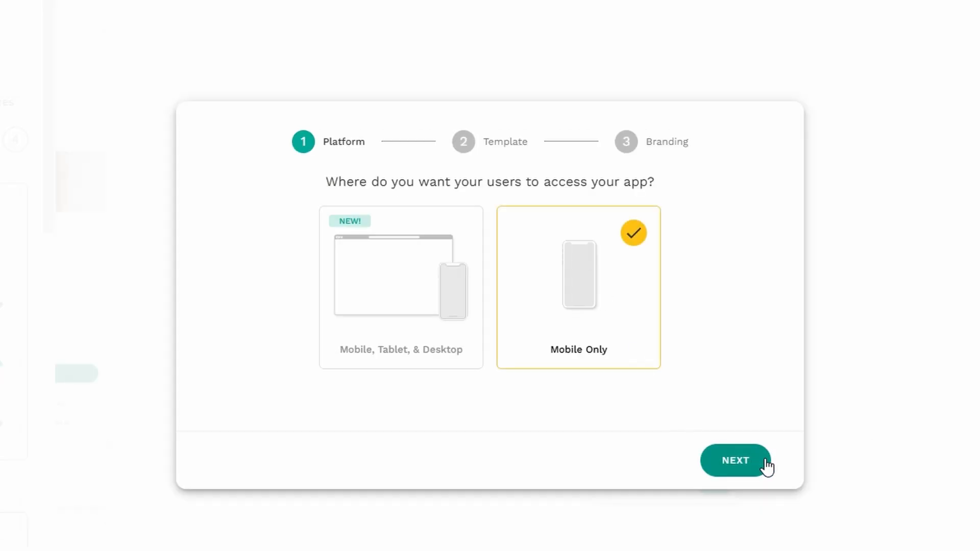
# Confirm Mobile Only as the platform and continue to the template options.
pyautogui.click(735, 461)
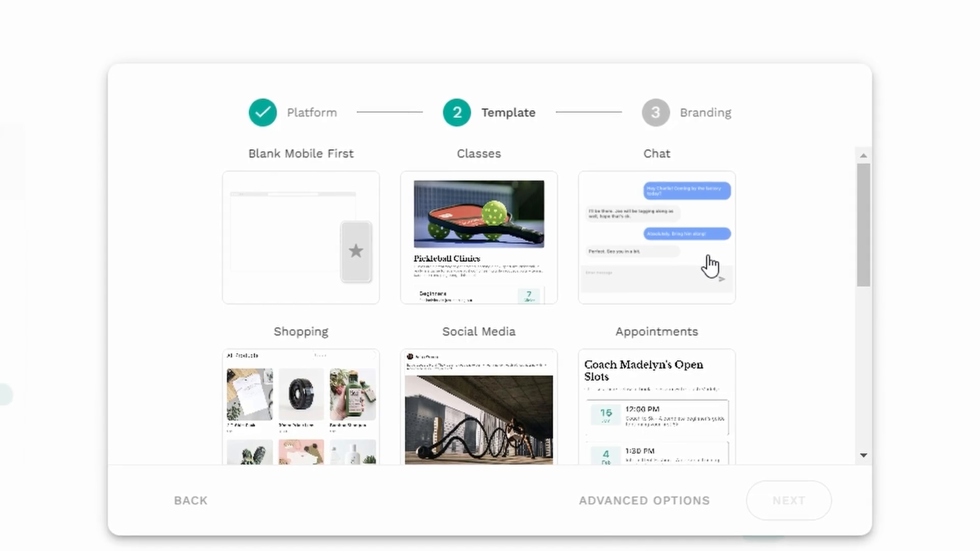
# Pick the Todo List template and continue to the branding step.
pyautogui.scroll(-3)
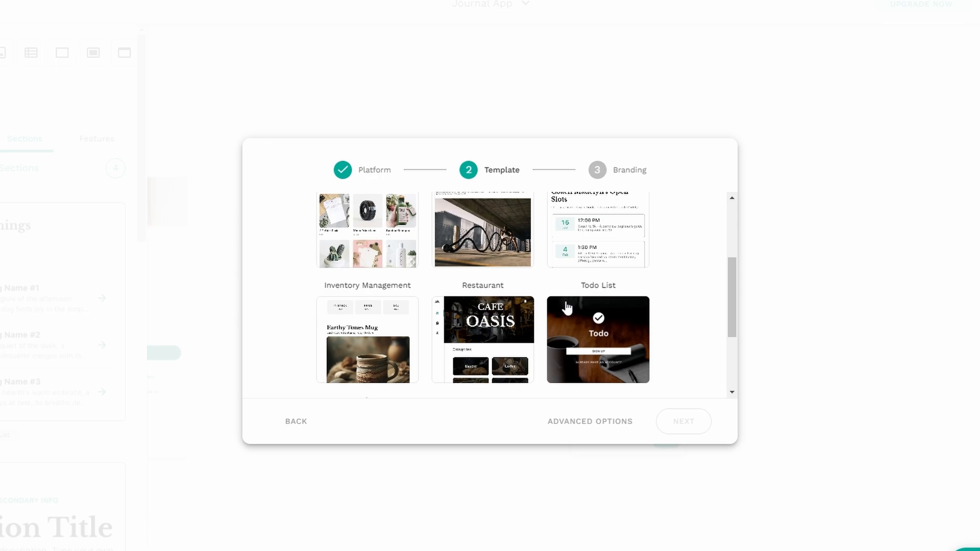
pyautogui.click(597, 339)
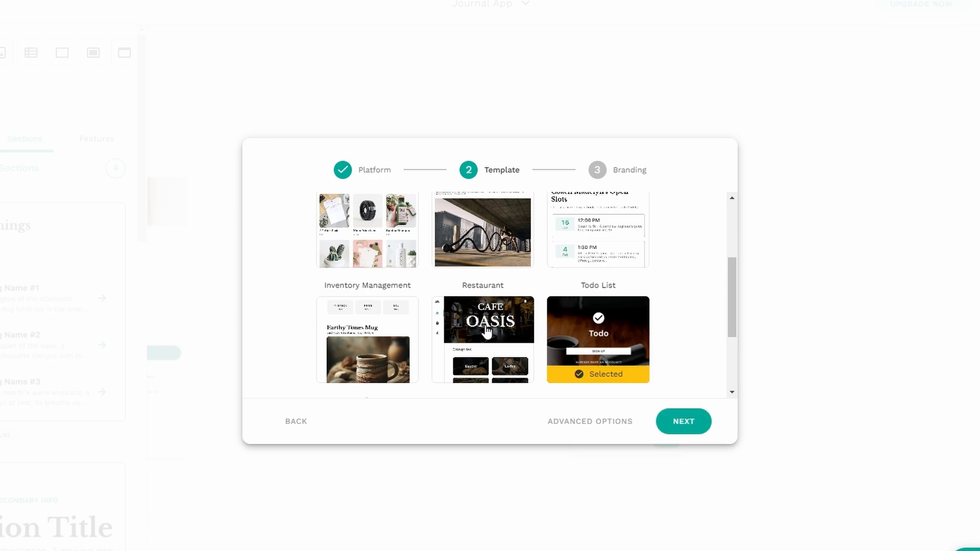
pyautogui.scroll(-3)
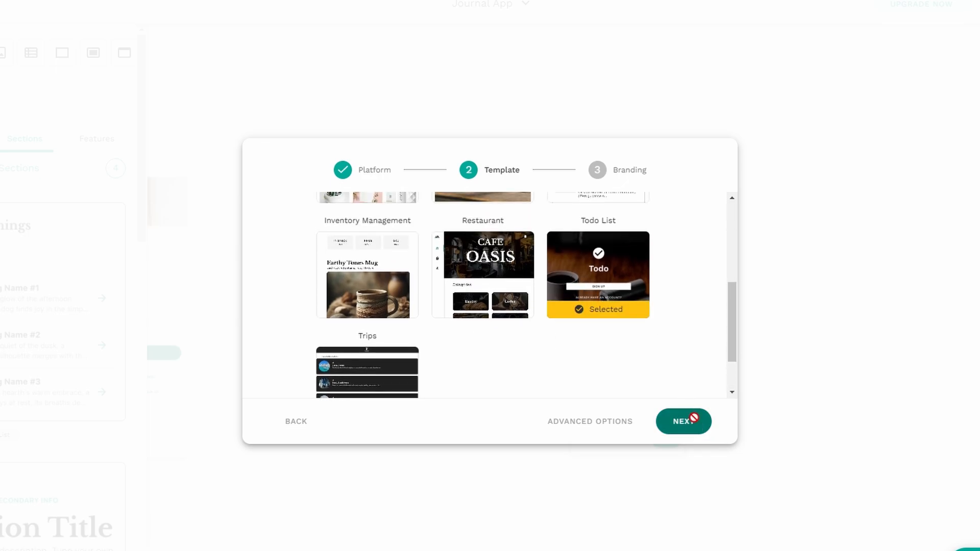
pyautogui.click(684, 421)
pyautogui.write('App Name')
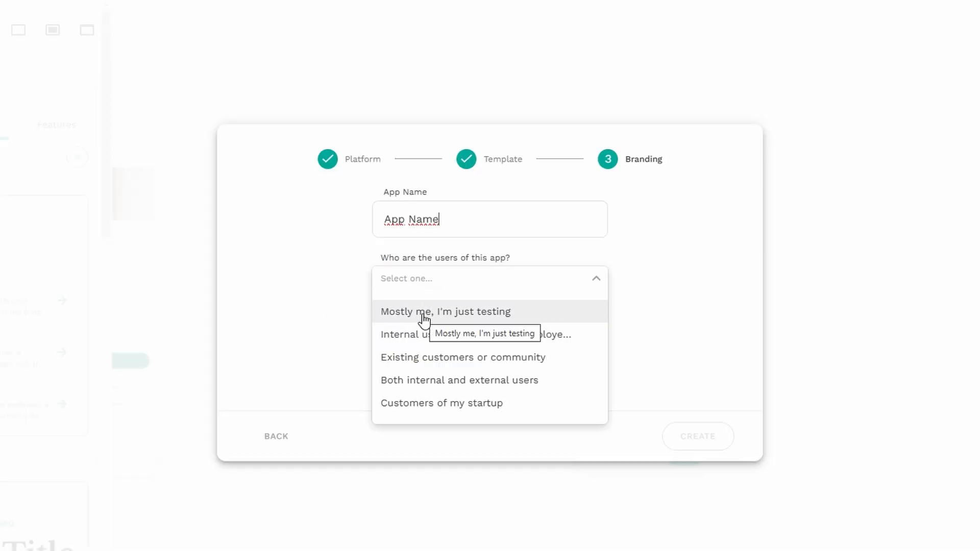
# Set the app's audience to 'Mostly me, I'm just testing'.
pyautogui.click(445, 311)
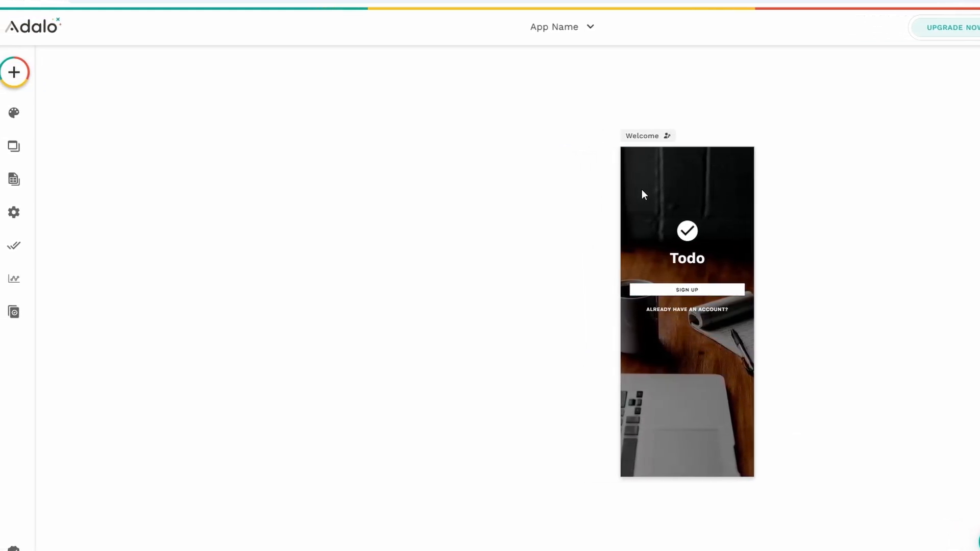
# Select the Welcome screen's check-circle icon to view its size 70 settings.
pyautogui.click(687, 230)
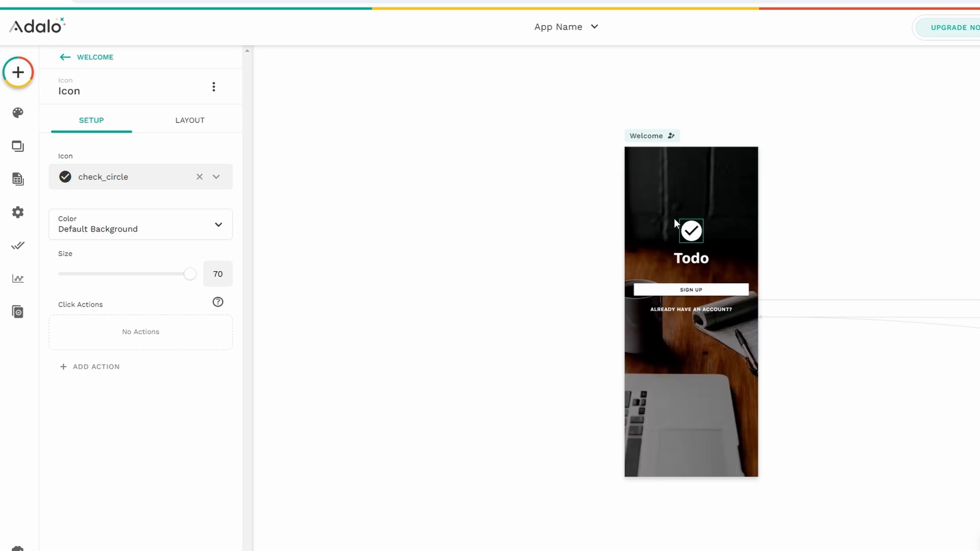
# Return to the Welcome screen's settings, opening and closing its name options.
pyautogui.click(66, 57)
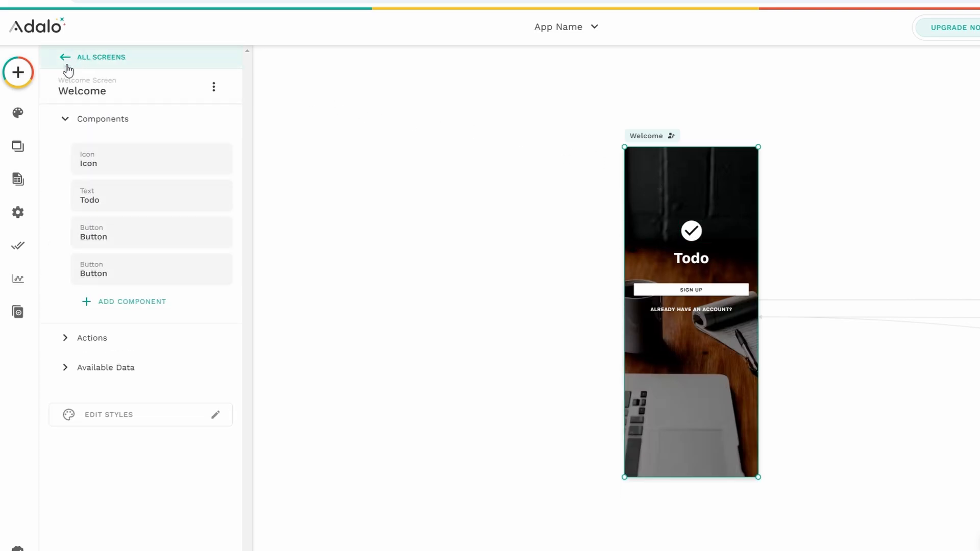
pyautogui.moveTo(115, 128)
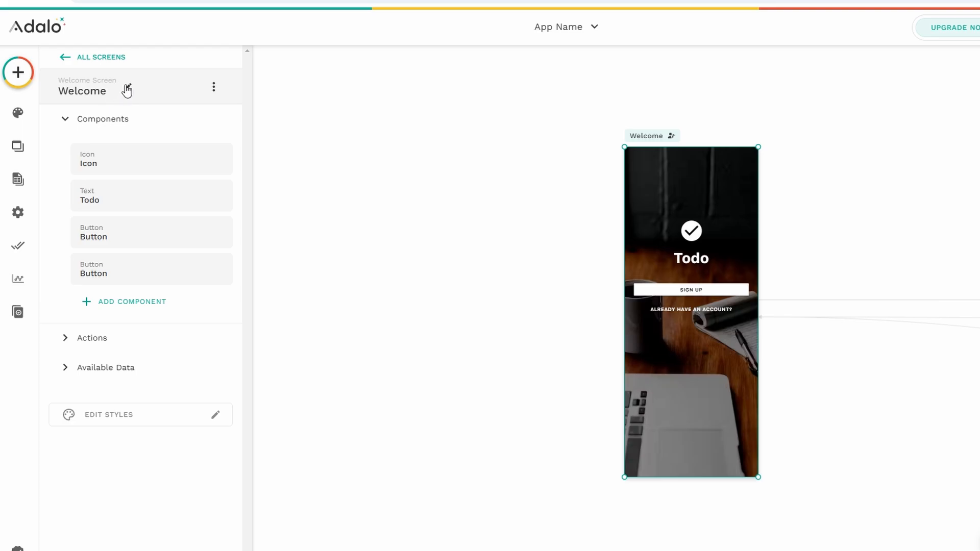
pyautogui.click(125, 91)
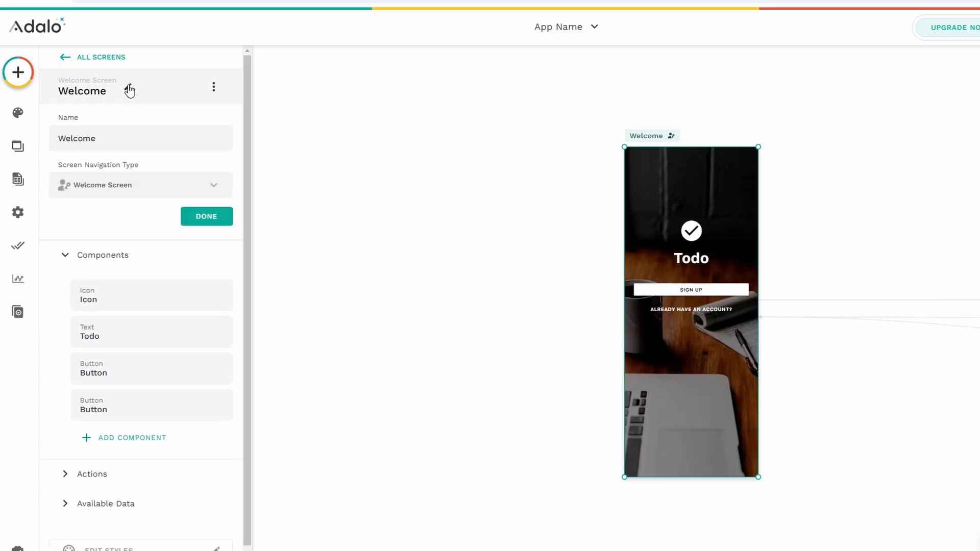
pyautogui.click(140, 138)
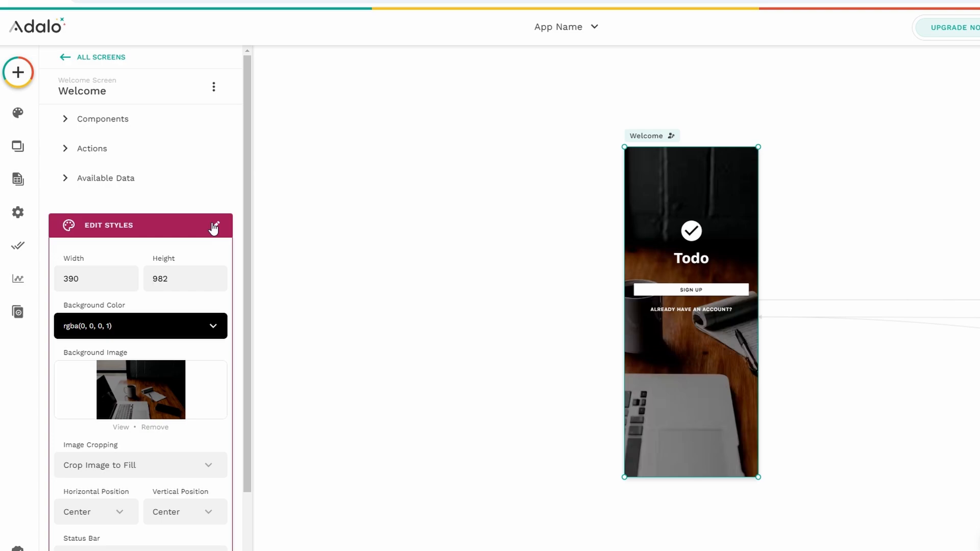
# Review the 'Already have an account?' button, collapsing and reopening its Button settings.
pyautogui.scroll(-3)
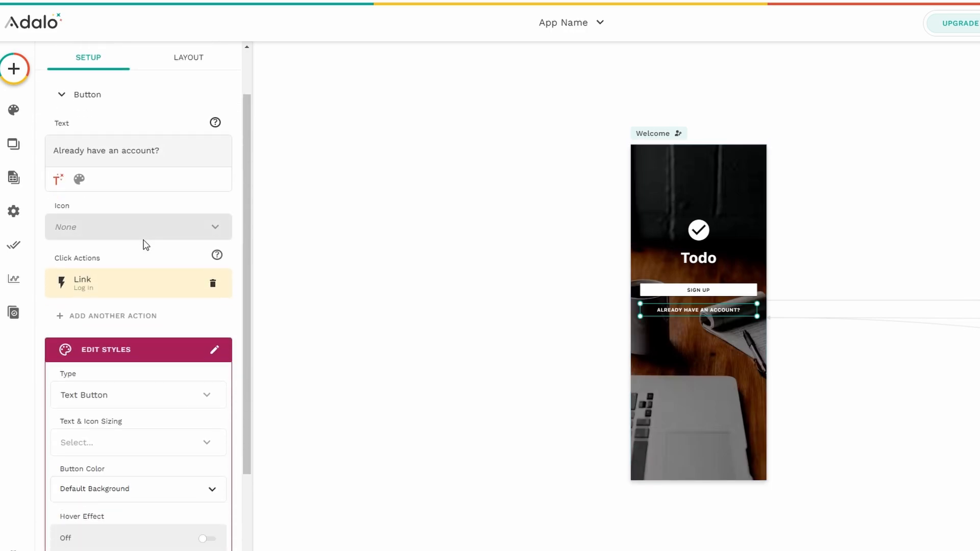
pyautogui.click(61, 94)
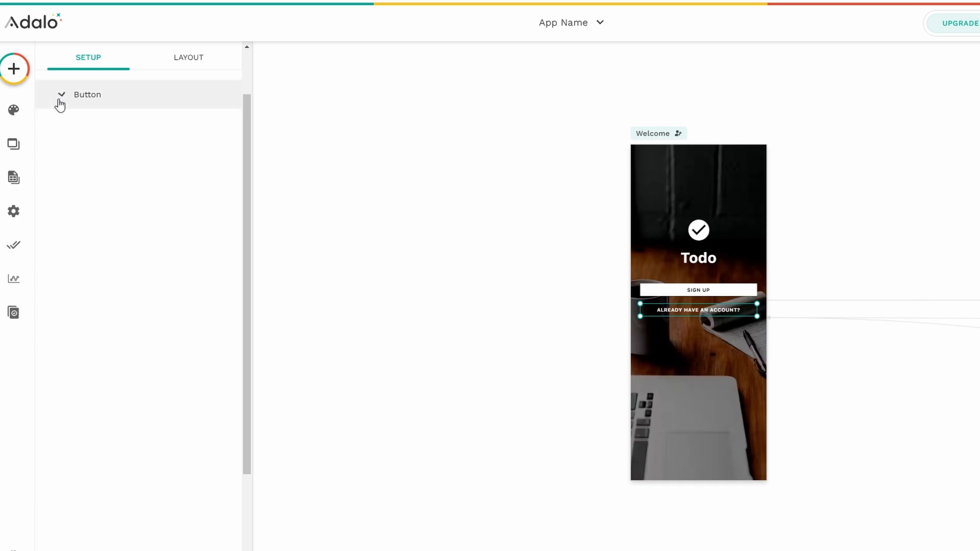
pyautogui.click(87, 95)
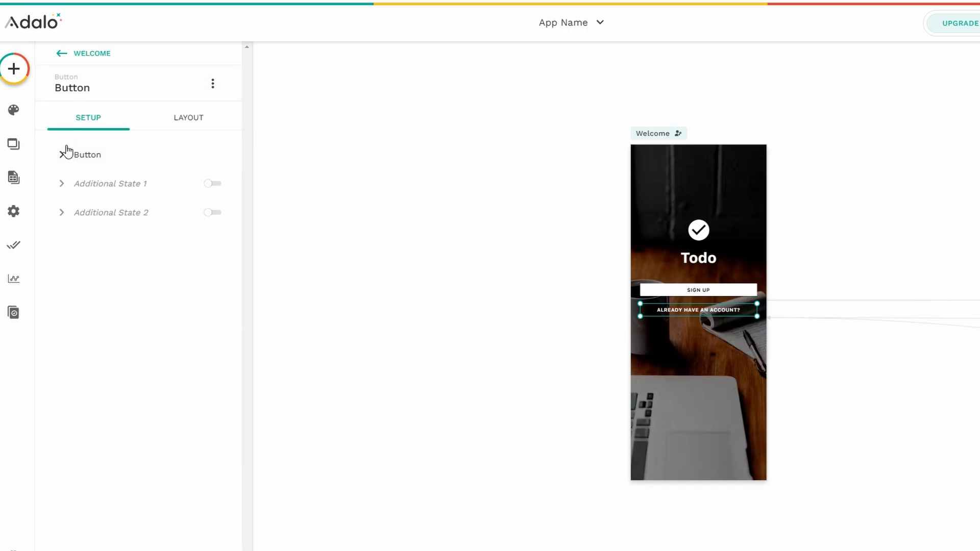
# Confirm the SIGN UP button's Link action targets Sign Up, then list all nine screens.
pyautogui.click(61, 53)
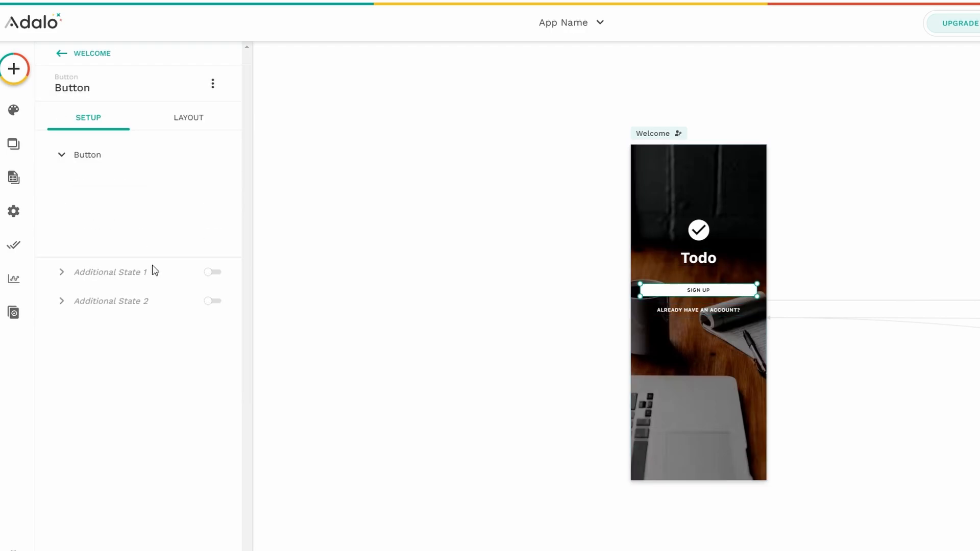
pyautogui.scroll(-3)
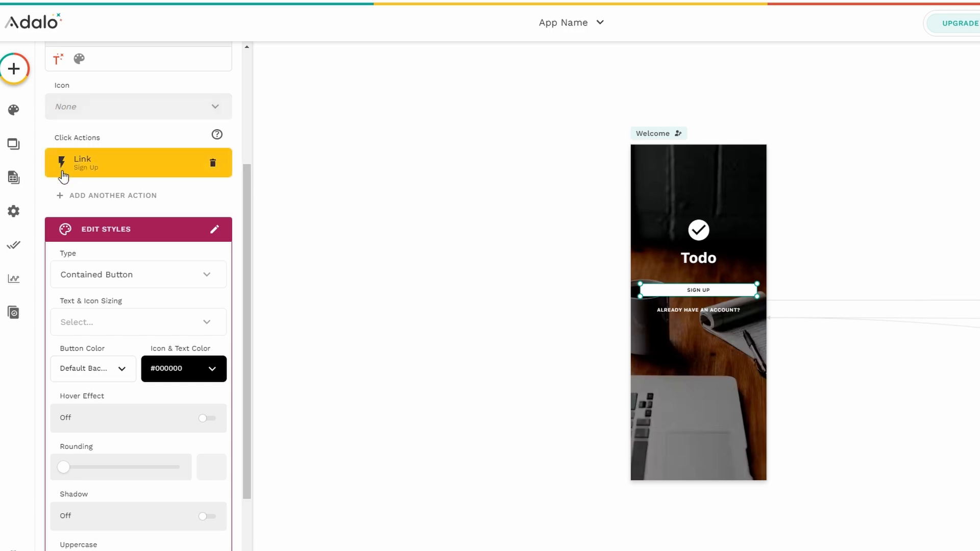
pyautogui.moveTo(129, 166)
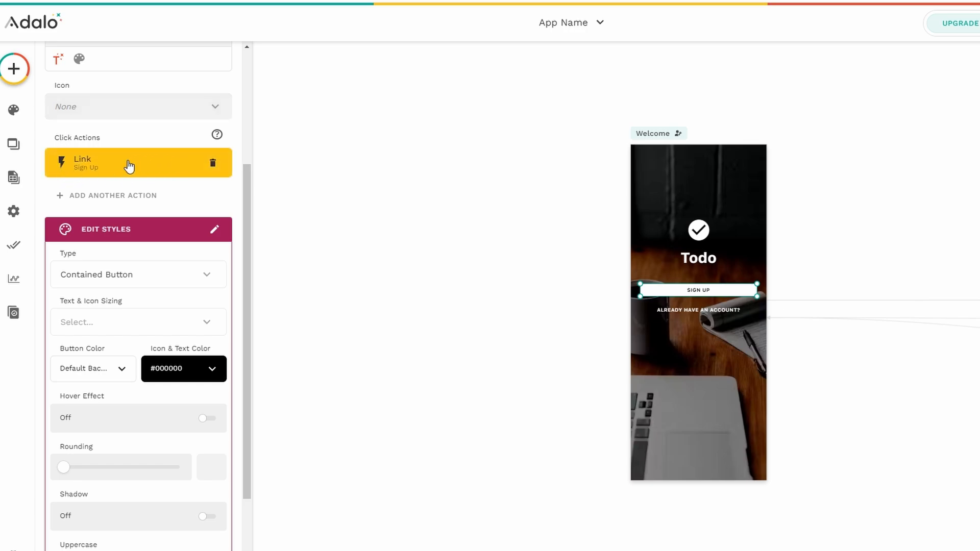
pyautogui.click(13, 144)
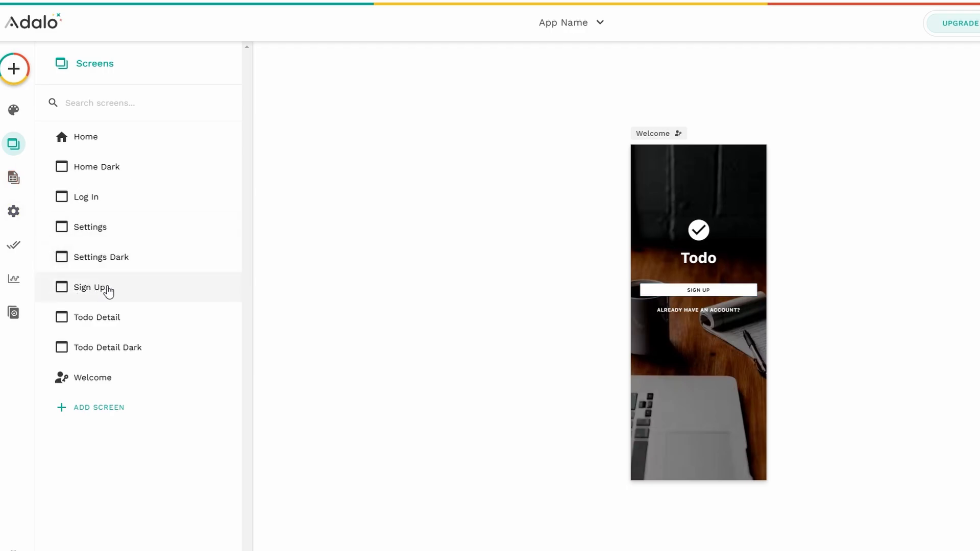
# Open the Home screen from the Screens list.
pyautogui.click(91, 287)
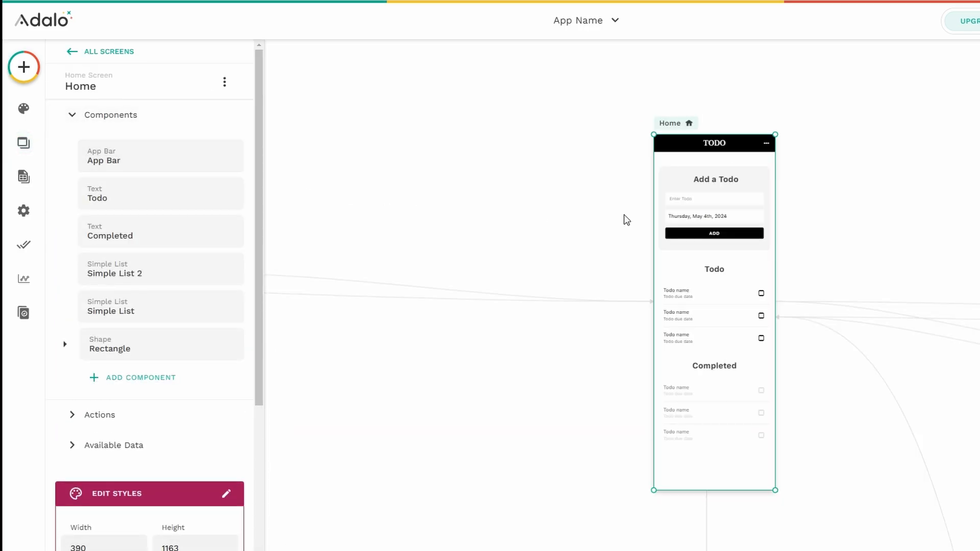
# Select the Home screen's Add a Todo form, then select the Settings screen.
pyautogui.click(714, 207)
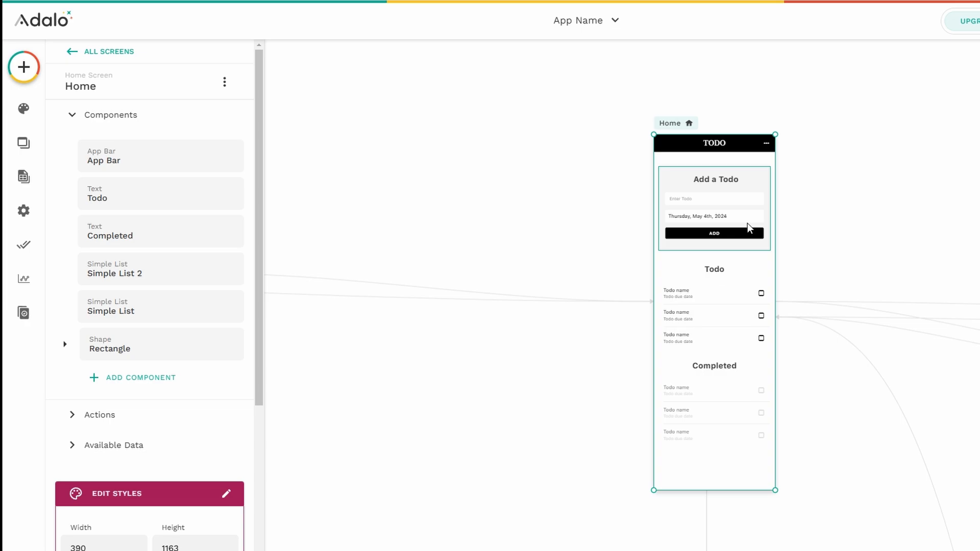
pyautogui.click(23, 65)
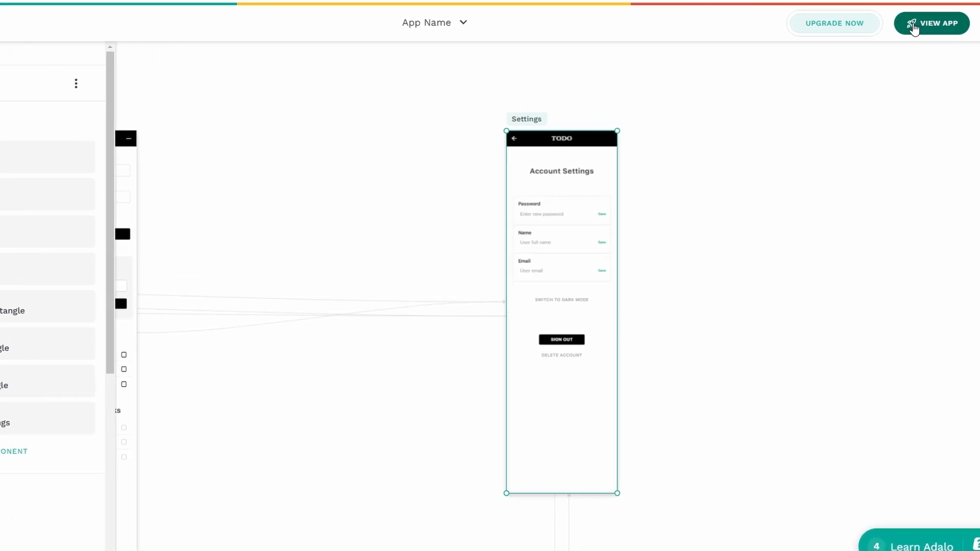
# Launch the staging preview of the Todo app from the viewing options.
pyautogui.click(932, 23)
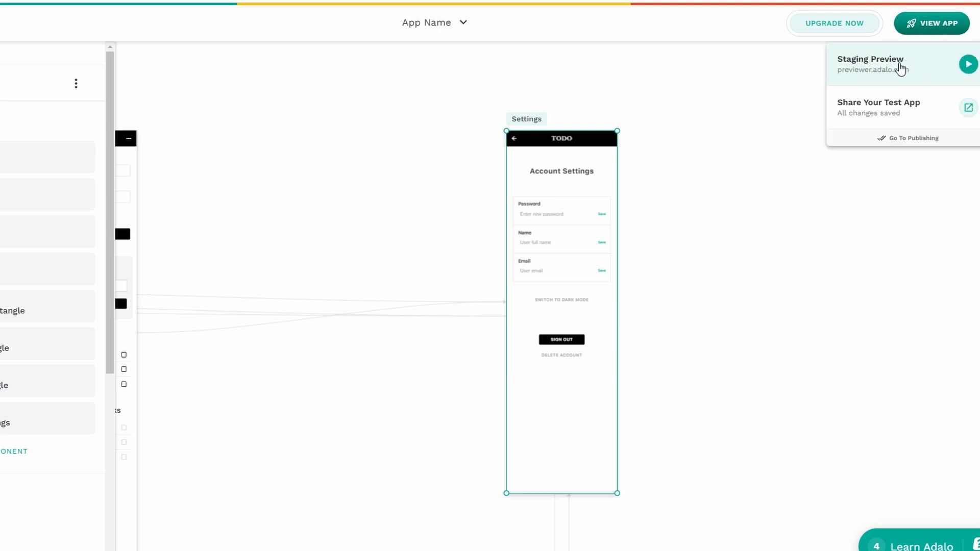
pyautogui.click(968, 64)
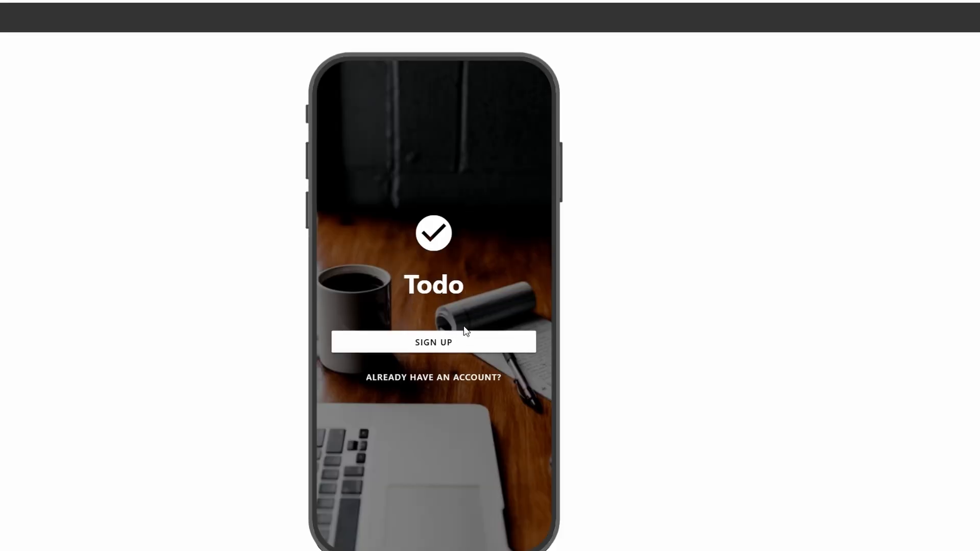
pyautogui.moveTo(426, 293)
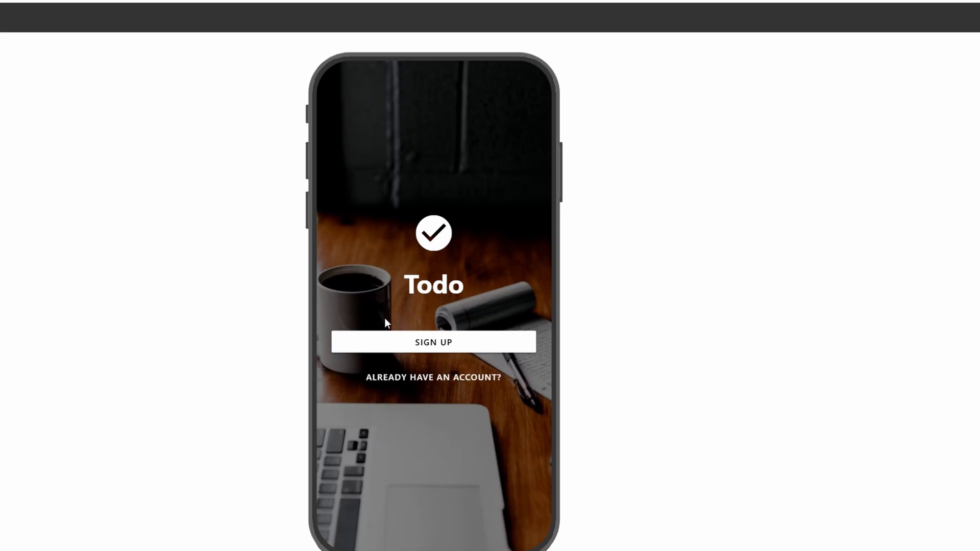
pyautogui.moveTo(398, 278)
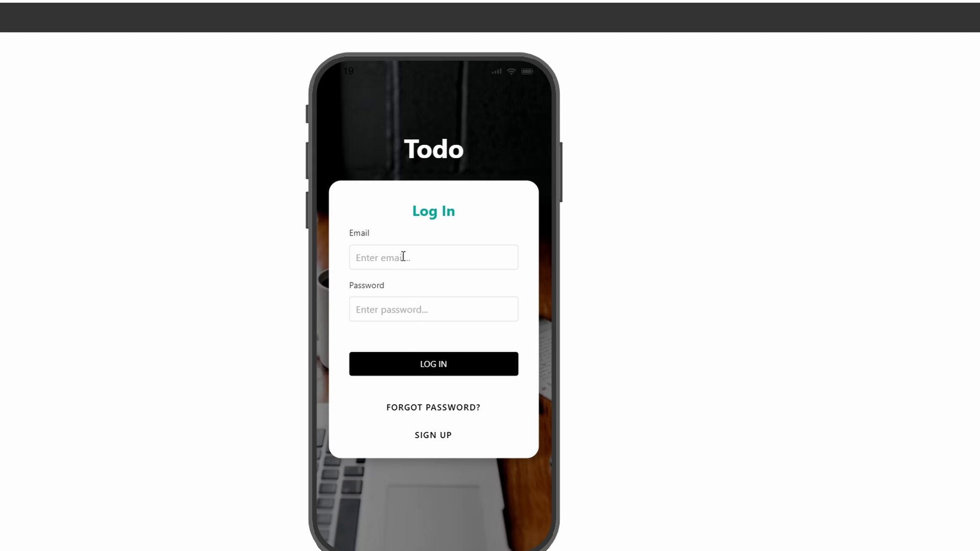
pyautogui.moveTo(387, 247)
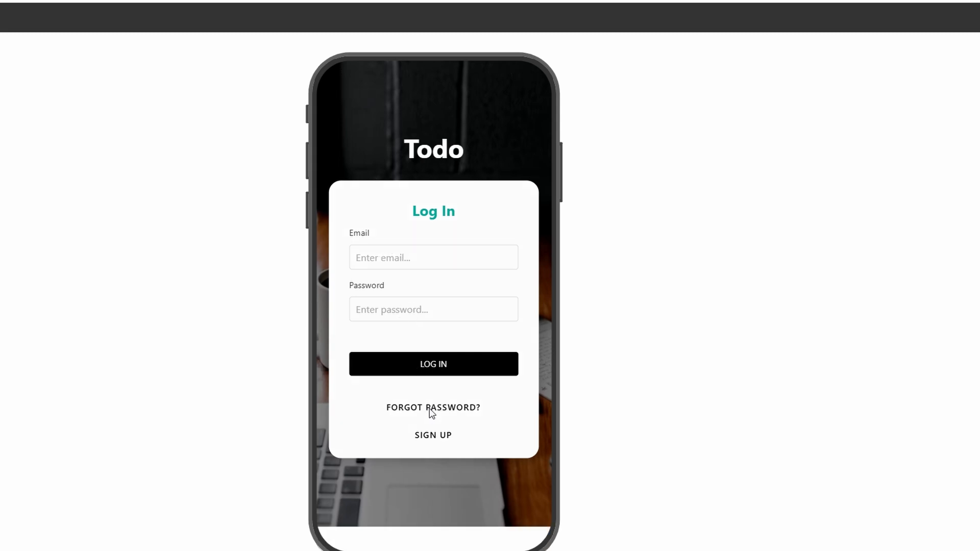
# Visit Forgot Password, cancel back to Log In, and open Sign Up.
pyautogui.click(434, 407)
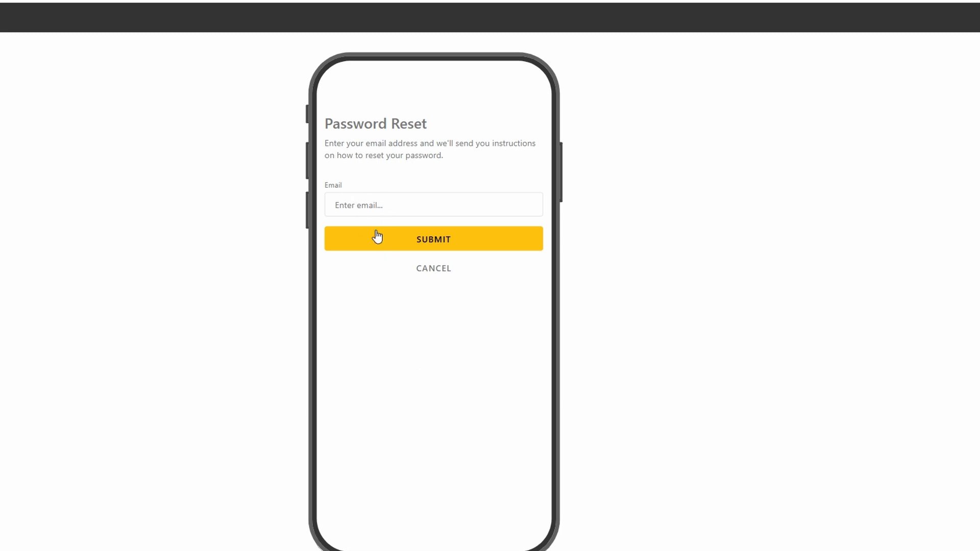
pyautogui.click(434, 239)
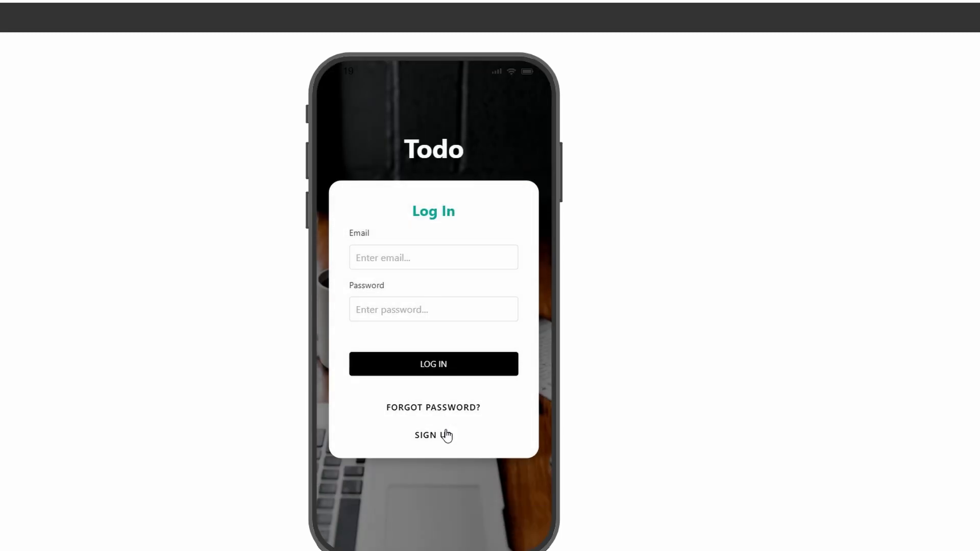
pyautogui.click(433, 435)
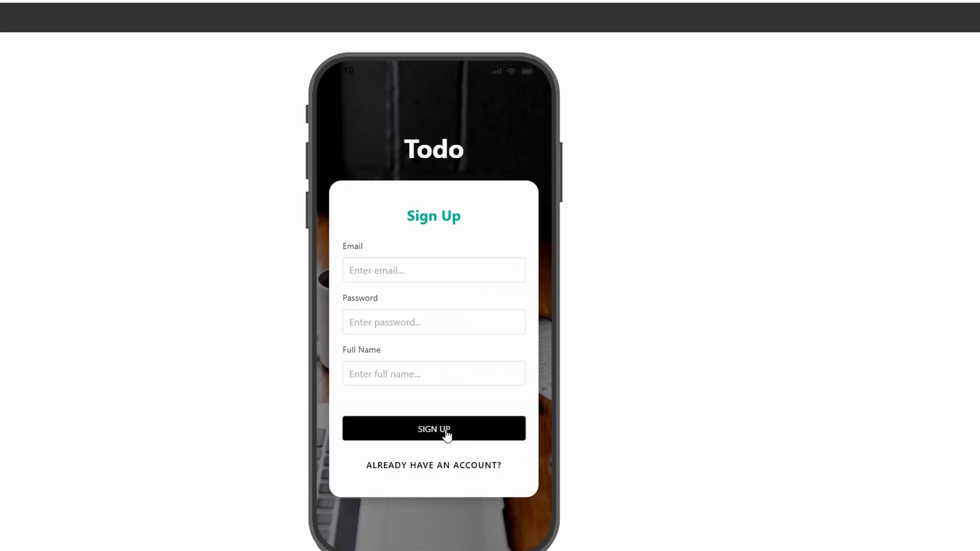
pyautogui.moveTo(382, 262)
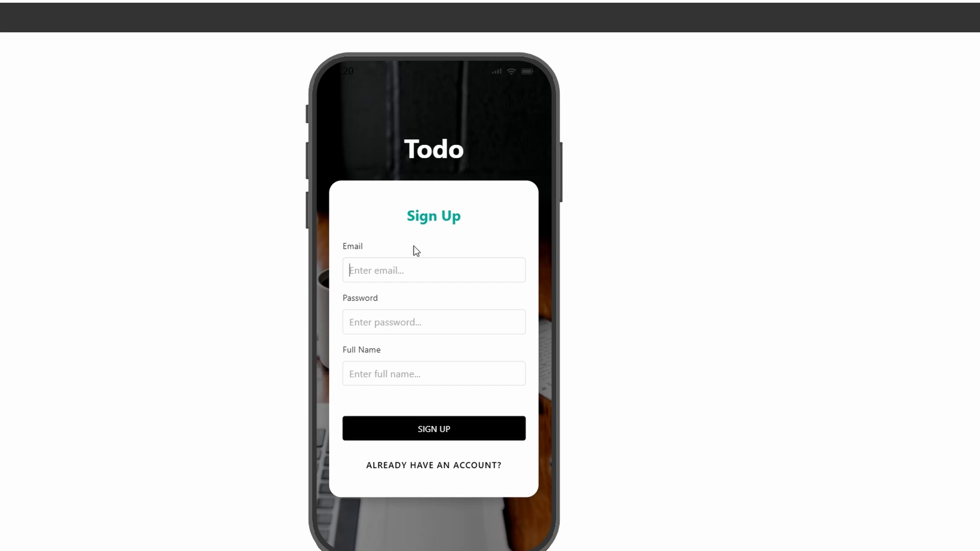
pyautogui.moveTo(414, 253)
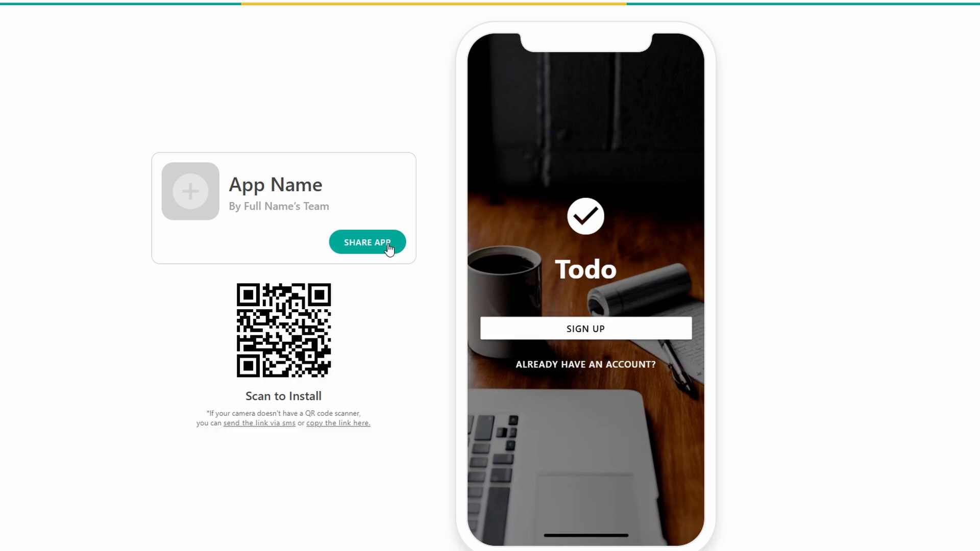
pyautogui.moveTo(618, 226)
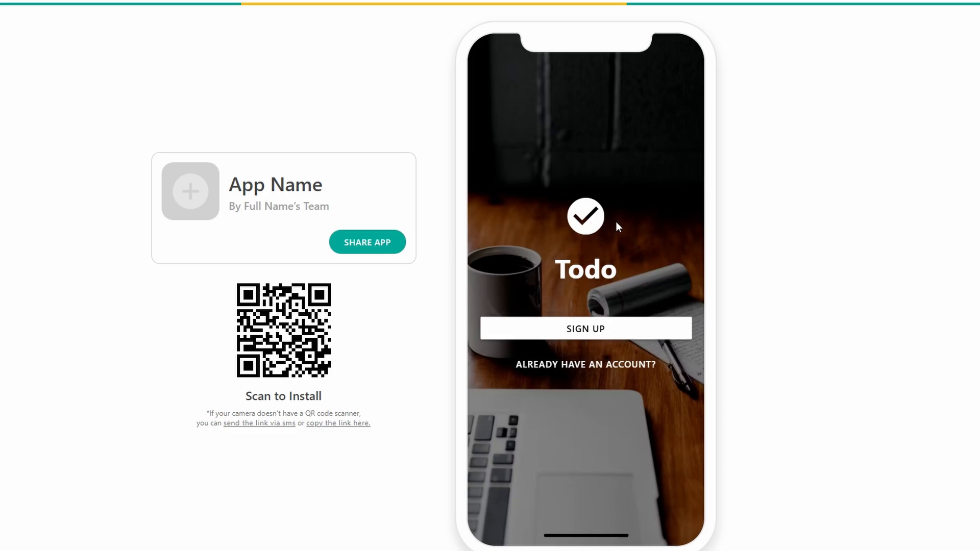
pyautogui.moveTo(341, 334)
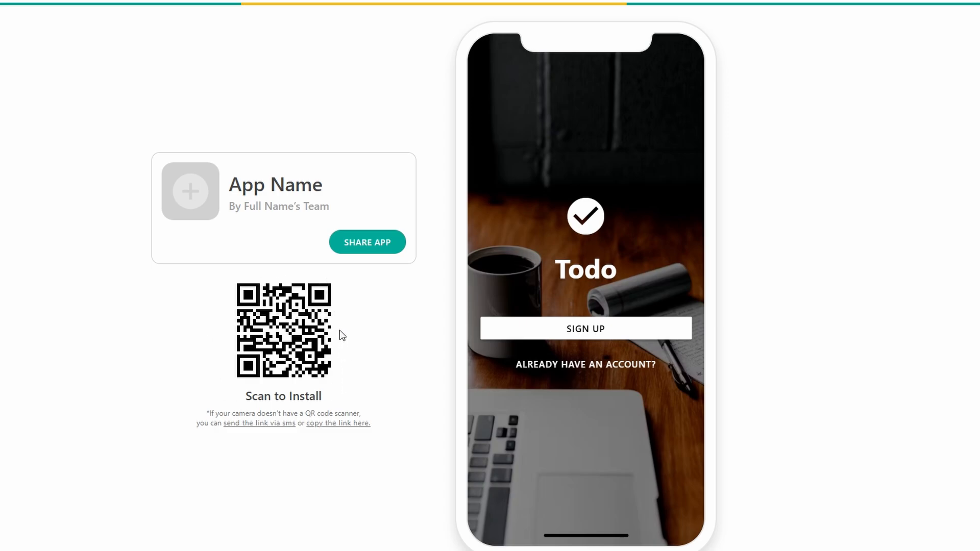
pyautogui.moveTo(315, 292)
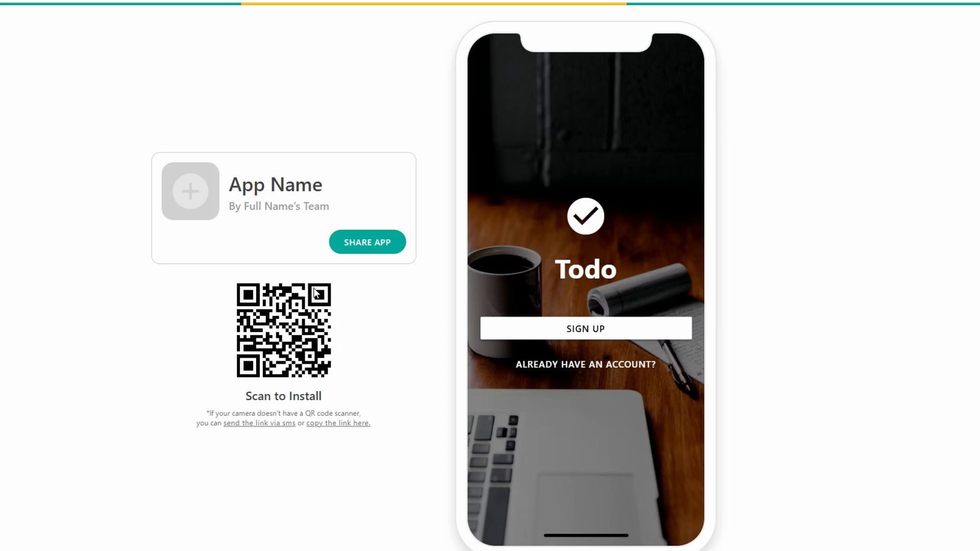
pyautogui.moveTo(392, 309)
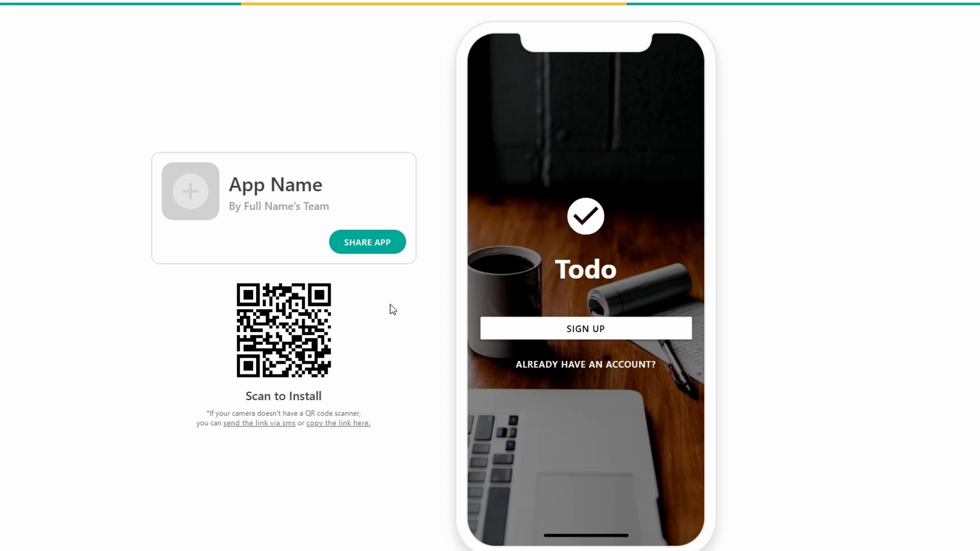
pyautogui.moveTo(245, 19)
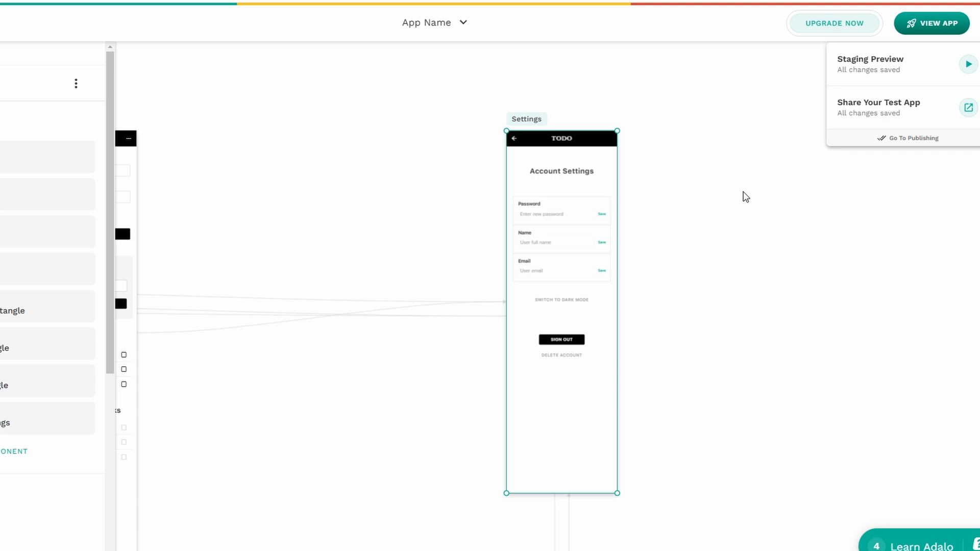
pyautogui.moveTo(834, 23)
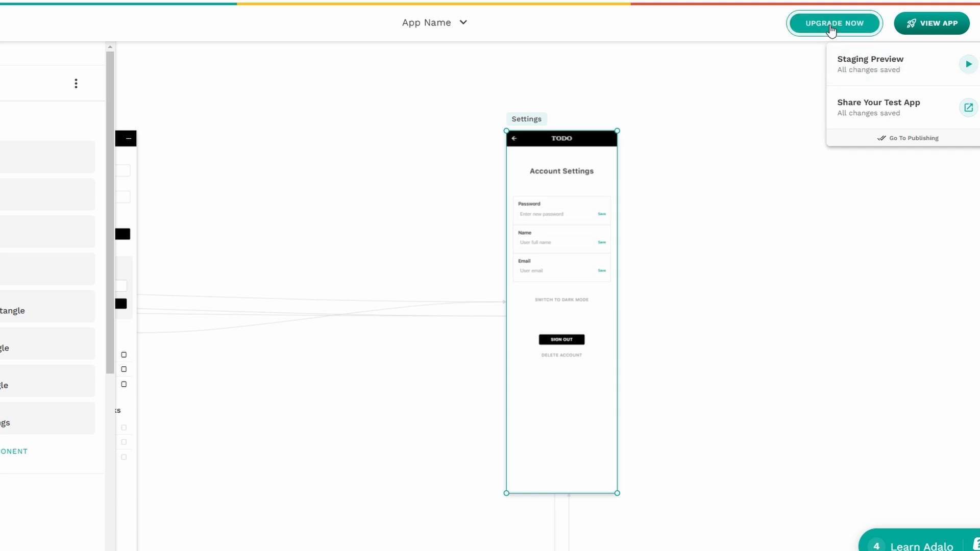
# Open the upgrade plans and choose Upgrade to Starter for the yearly checkout.
pyautogui.click(834, 23)
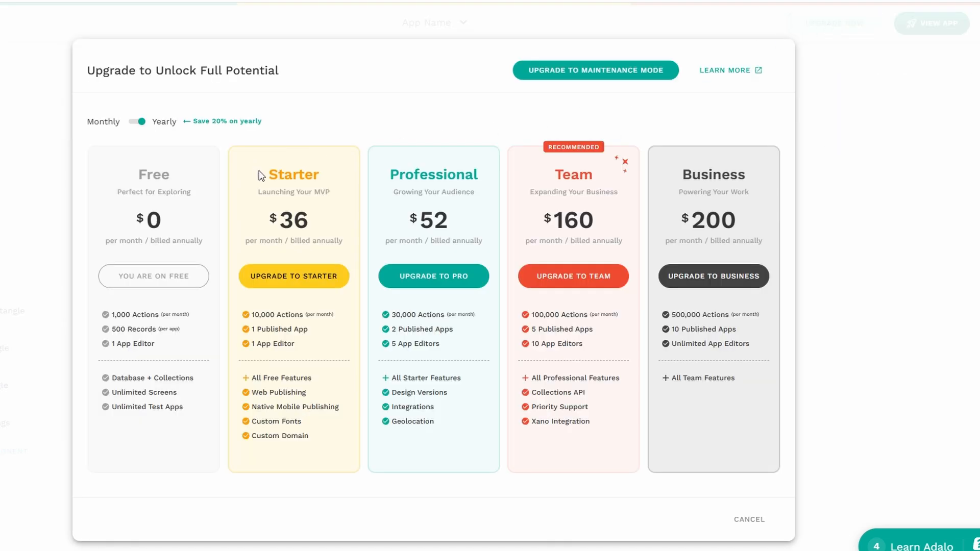
pyautogui.moveTo(120, 191)
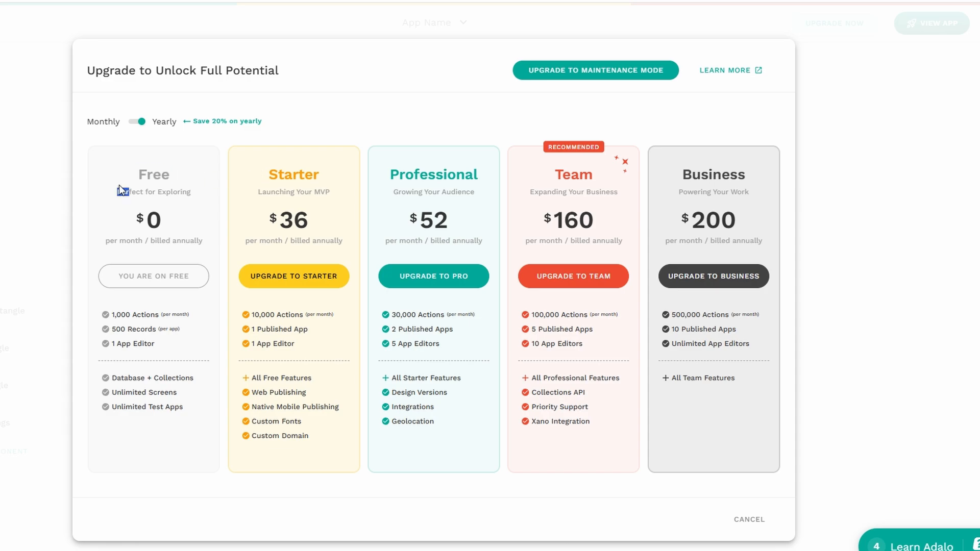
pyautogui.moveTo(123, 395)
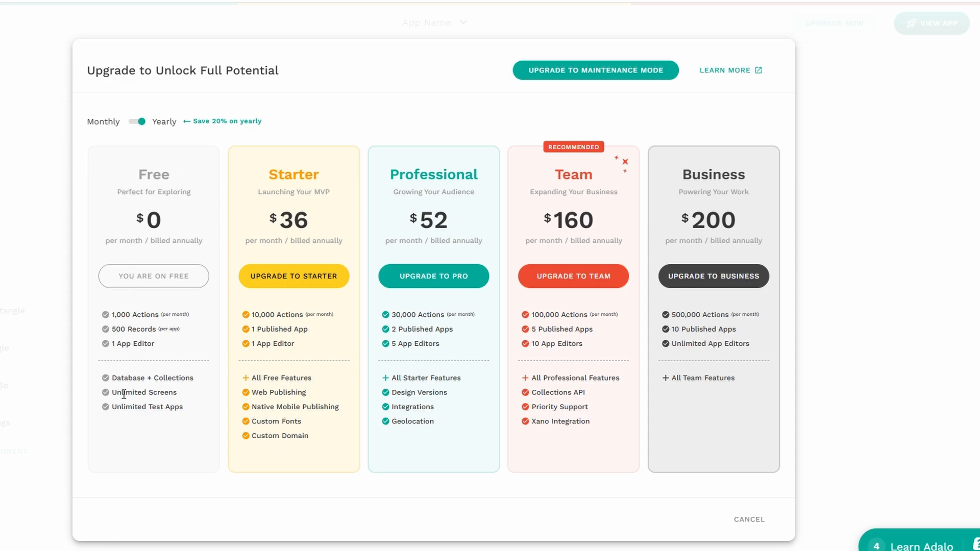
pyautogui.moveTo(169, 192)
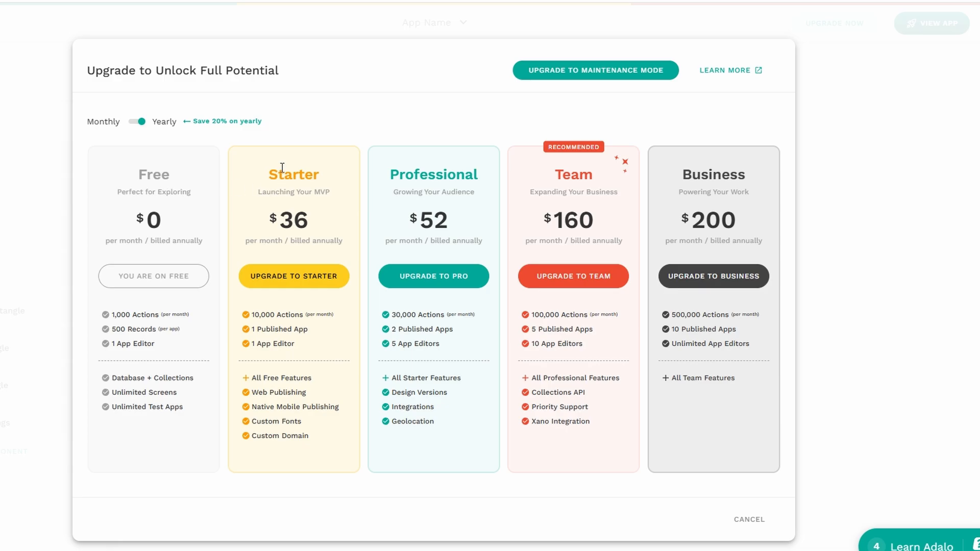
pyautogui.click(294, 276)
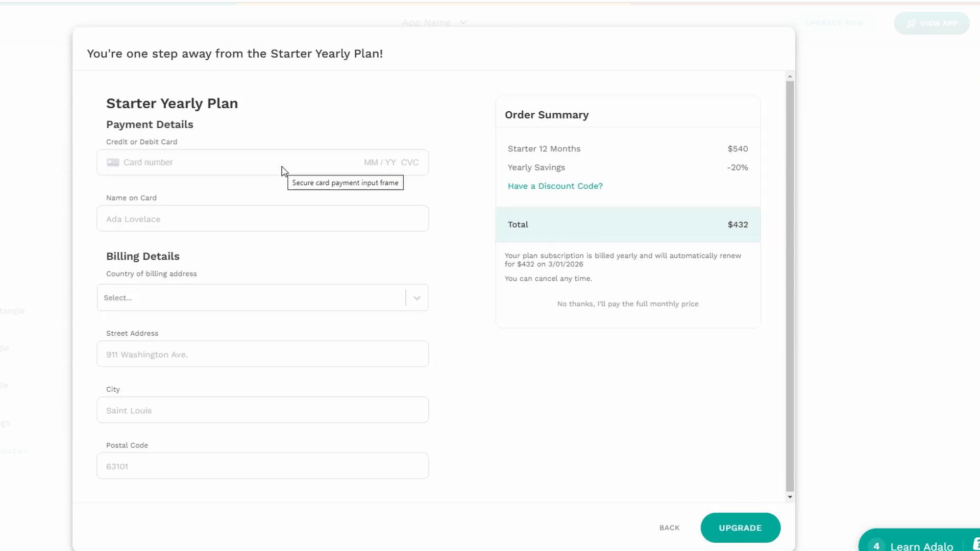